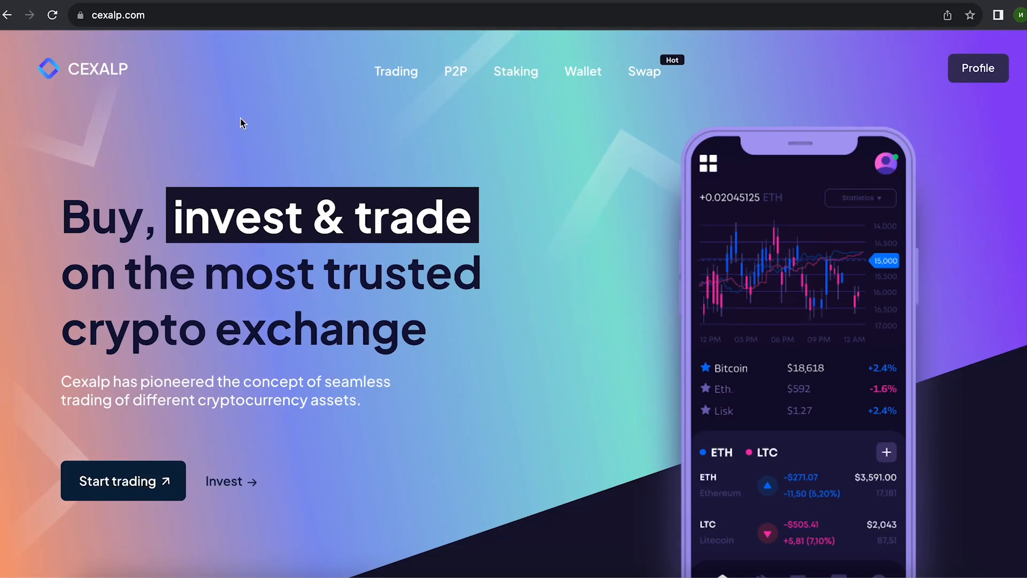
mouse_move(391, 135)
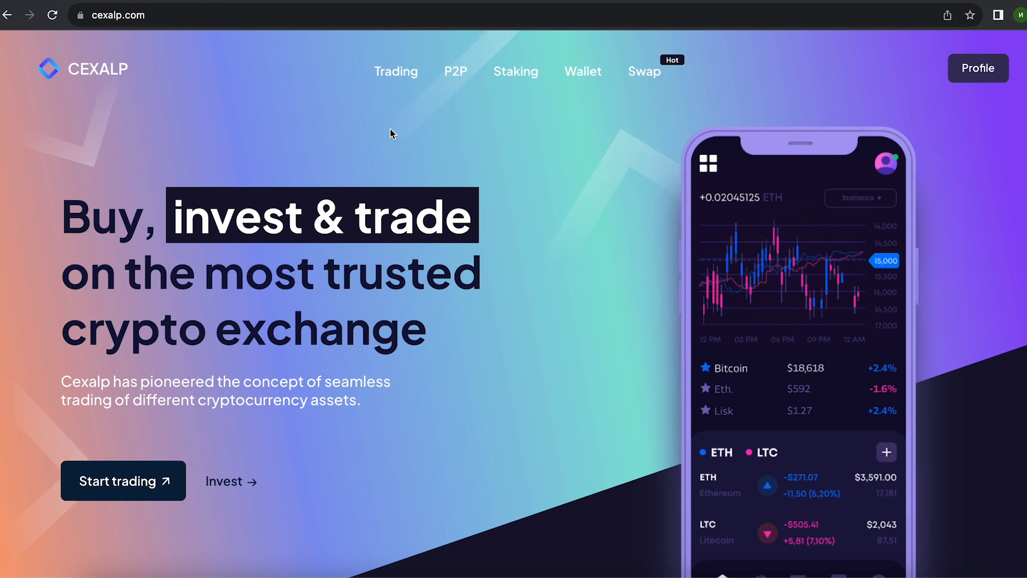
mouse_move(176, 107)
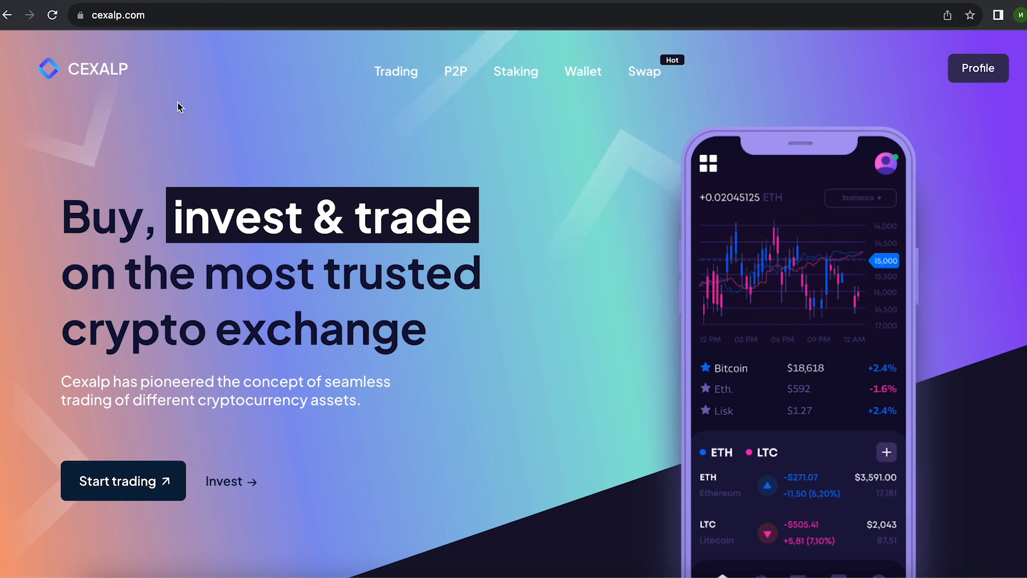
Step: Go to the BTC/USDT spot trading page from the home page
click(396, 72)
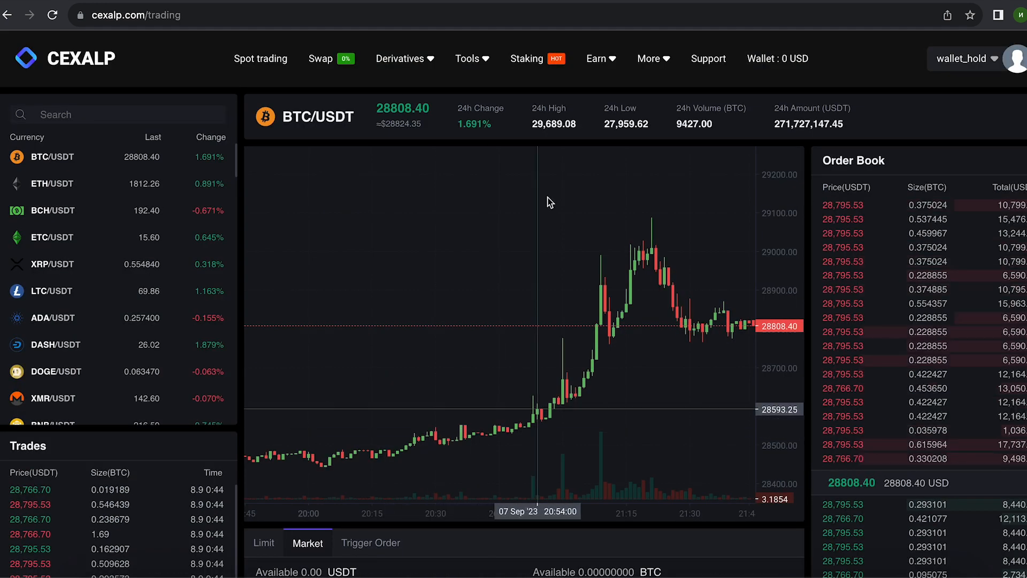
Step: Reach the coin deposit page from the wallet overview
click(763, 58)
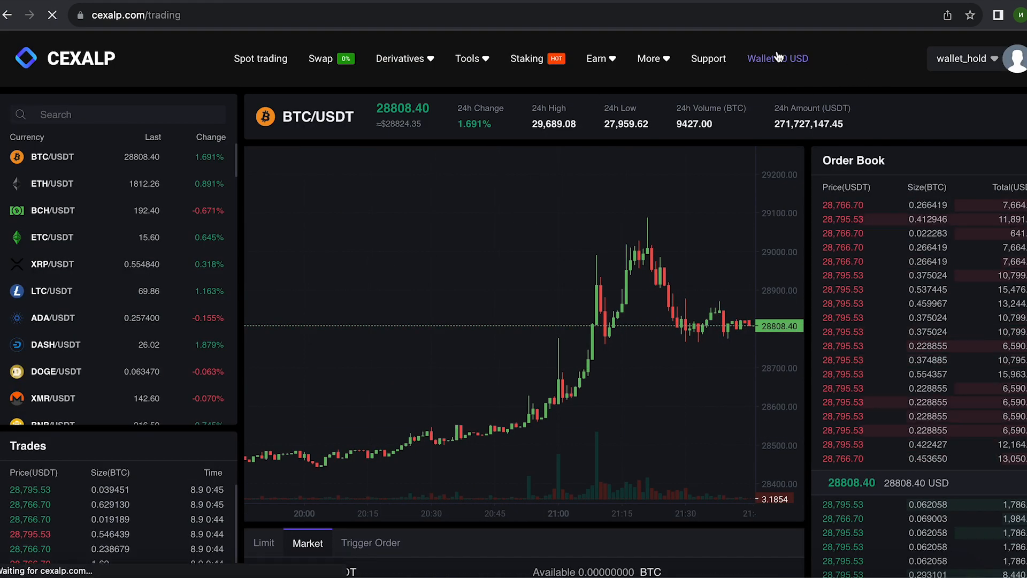
click(766, 58)
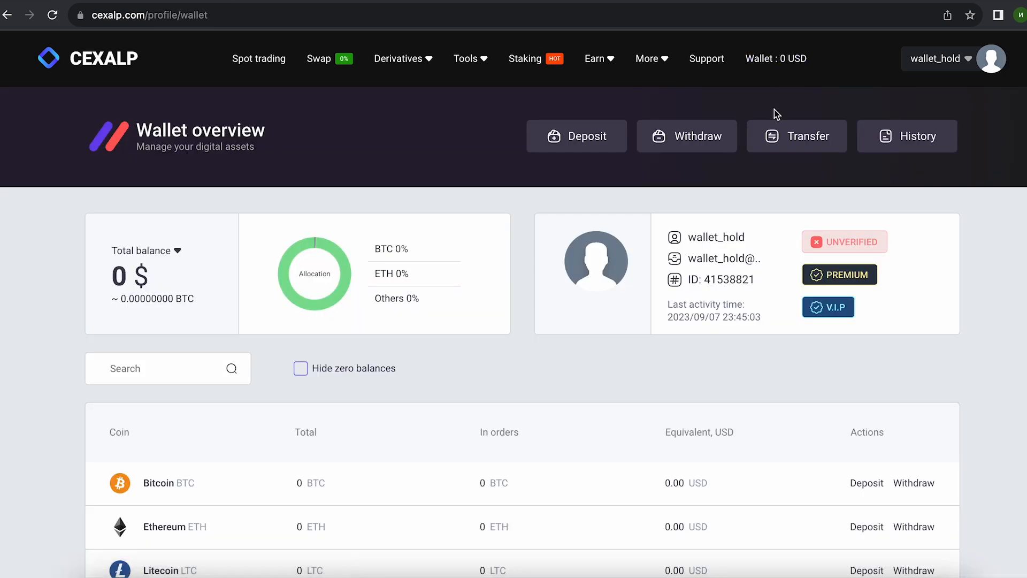
click(576, 135)
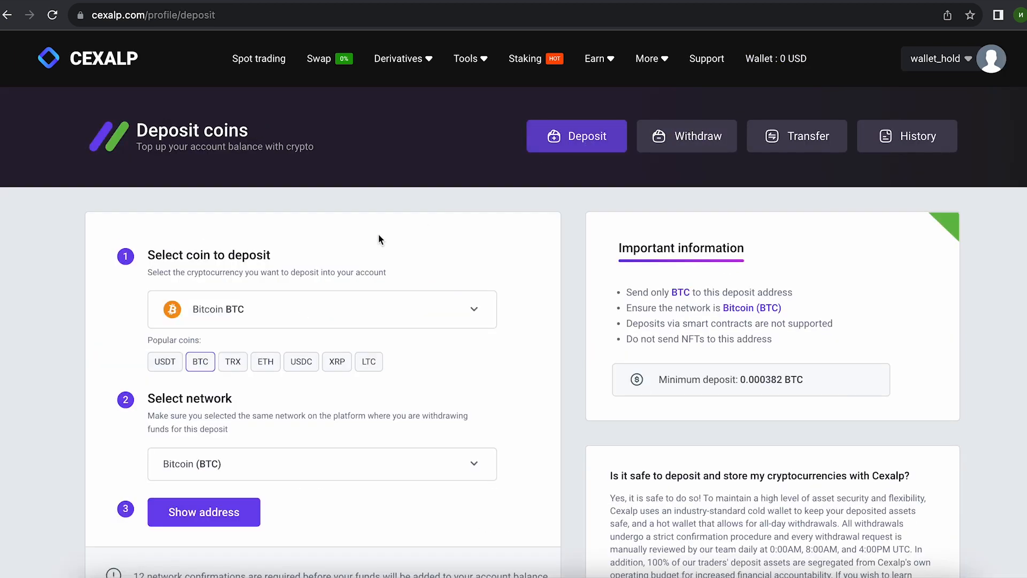
Step: Reveal and copy the Bitcoin deposit address for the 0.3 BTC deposit
click(204, 512)
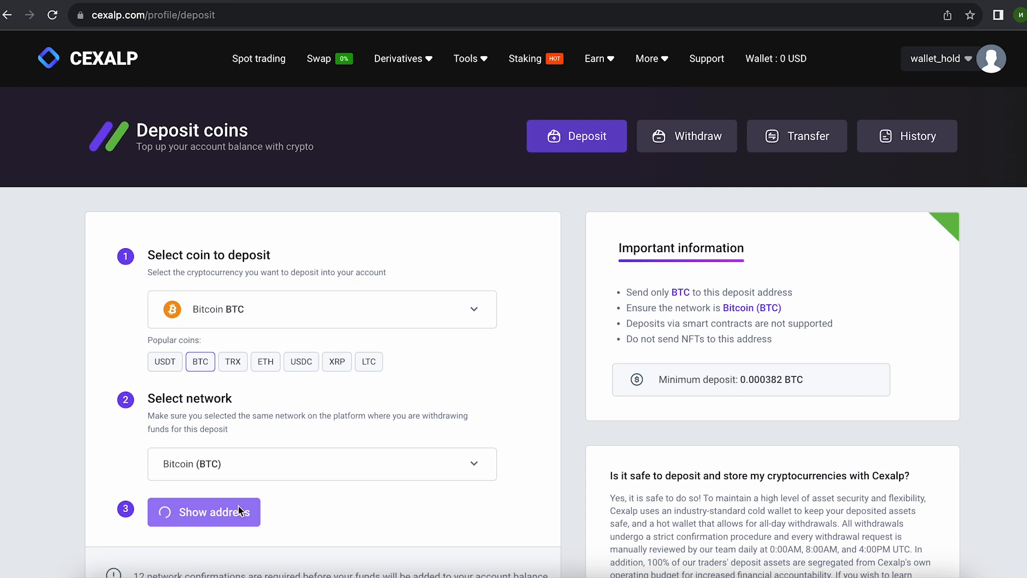
click(204, 512)
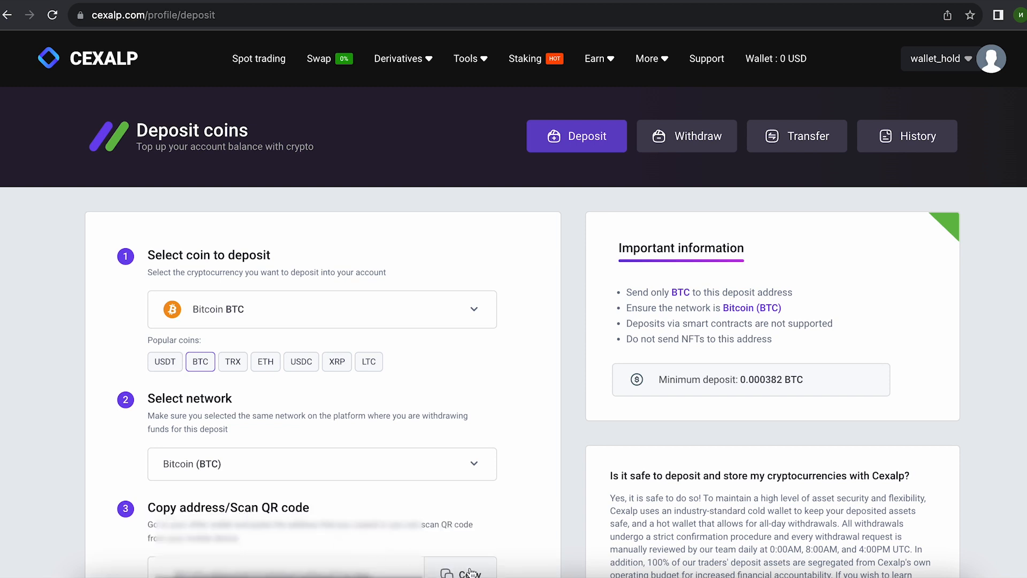
click(468, 573)
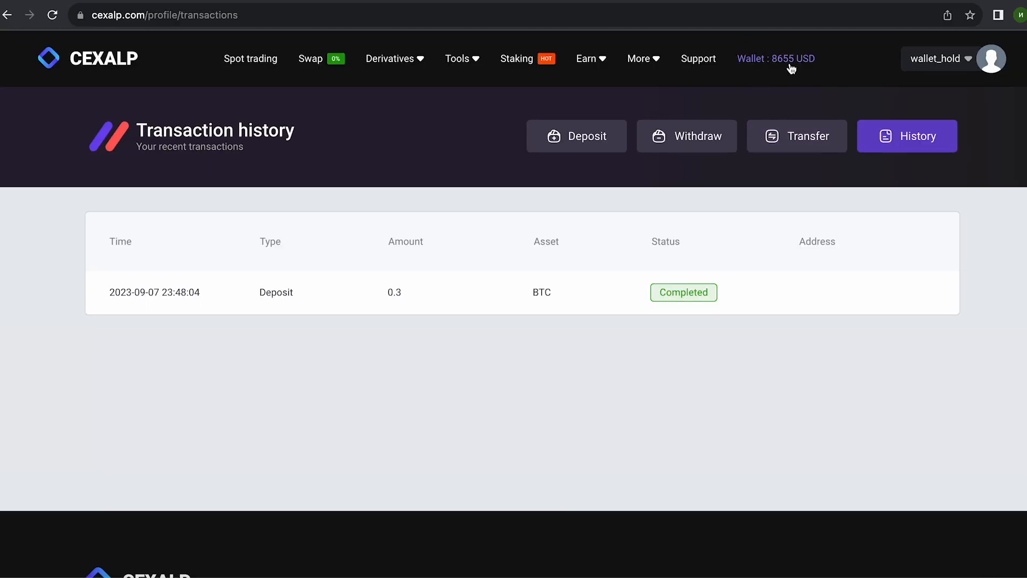
Step: Market-sell the full 0.3 BTC for 8651.31 USDT and check the 8651 $ wallet balance
click(250, 59)
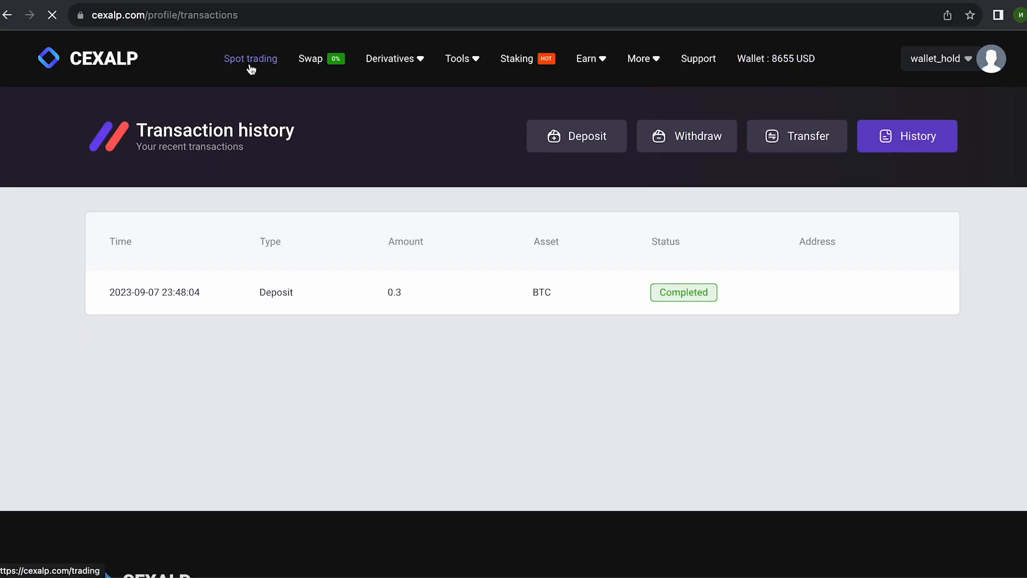
click(250, 59)
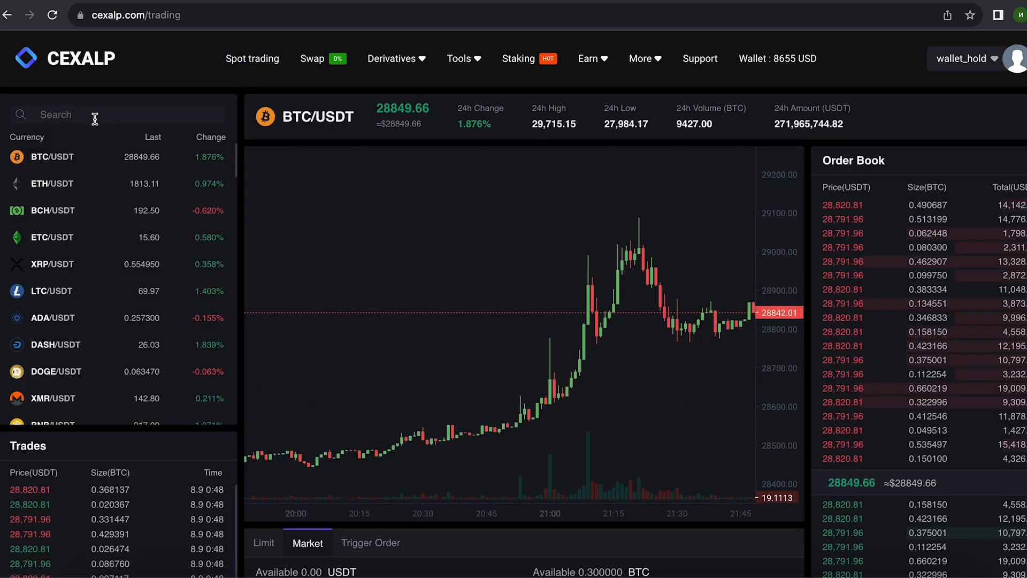
scroll(down, 3)
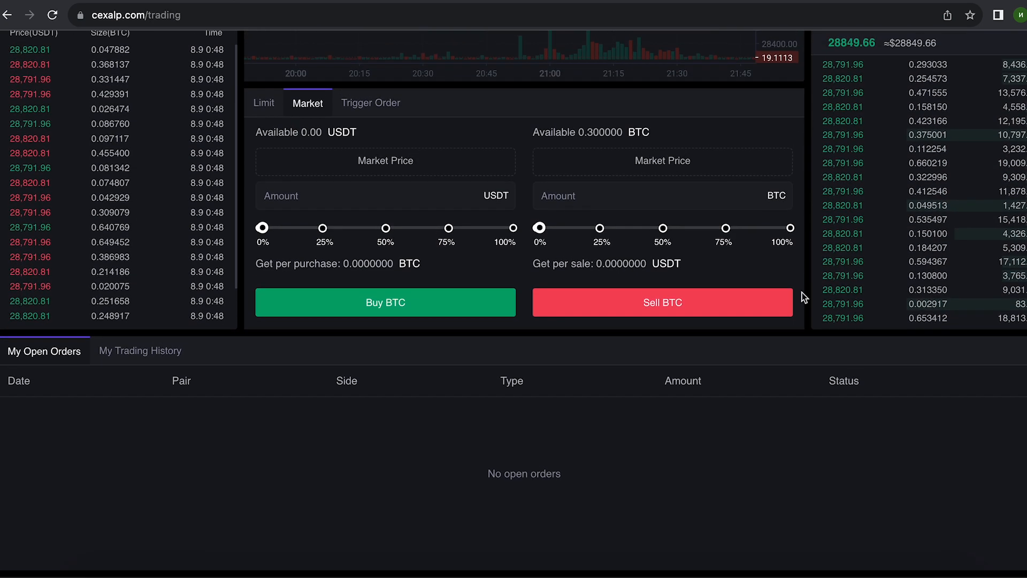
click(789, 228)
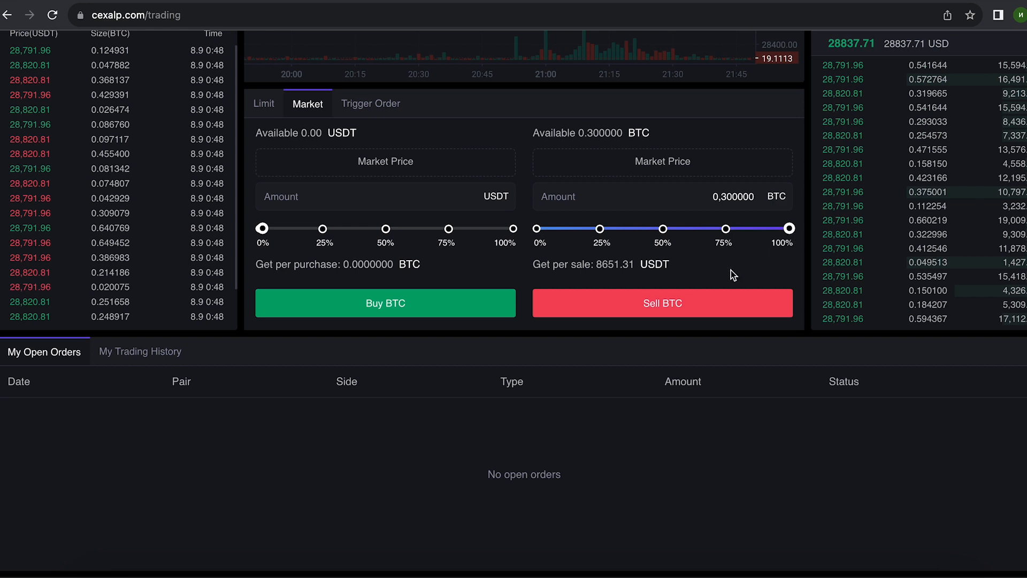
click(662, 302)
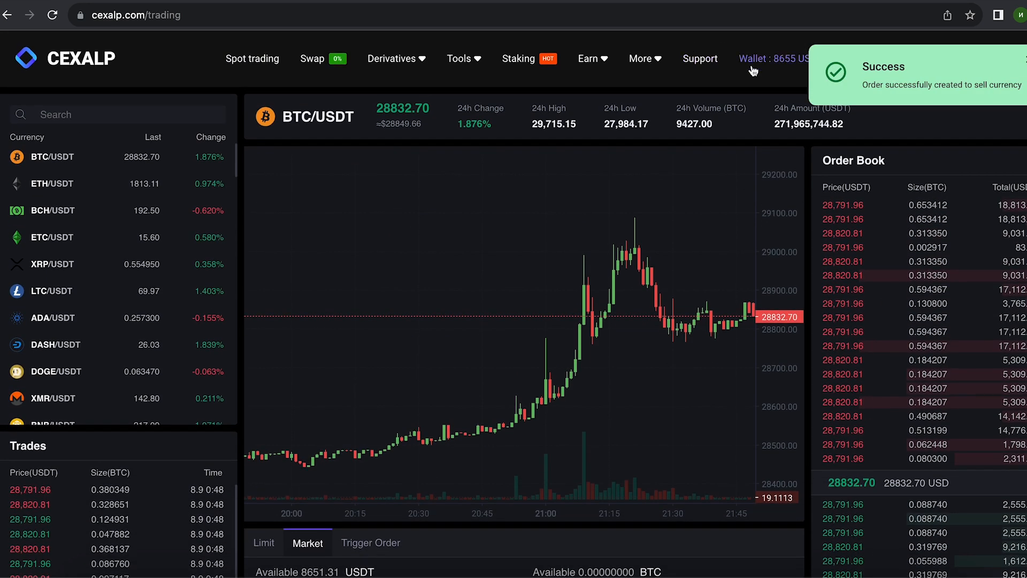
click(766, 58)
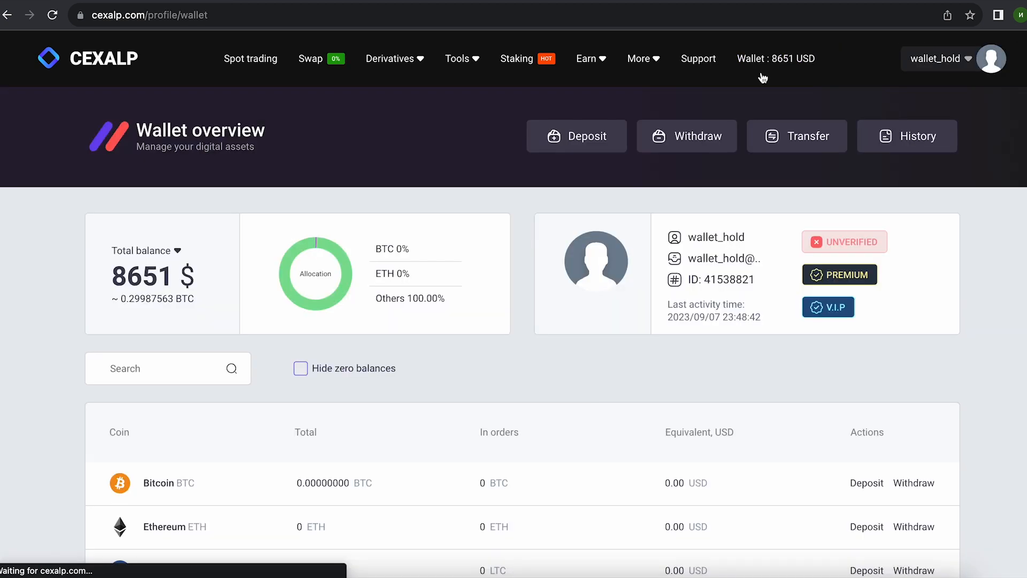
mouse_move(30, 288)
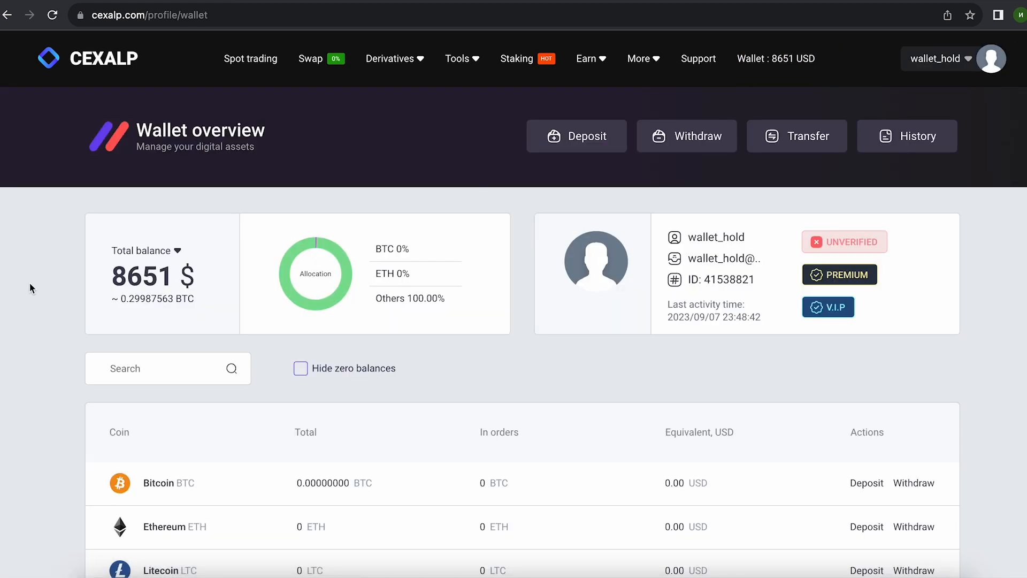
Step: Start a withdrawal with Tether USDT on the Tether (TRC-20) network
click(687, 136)
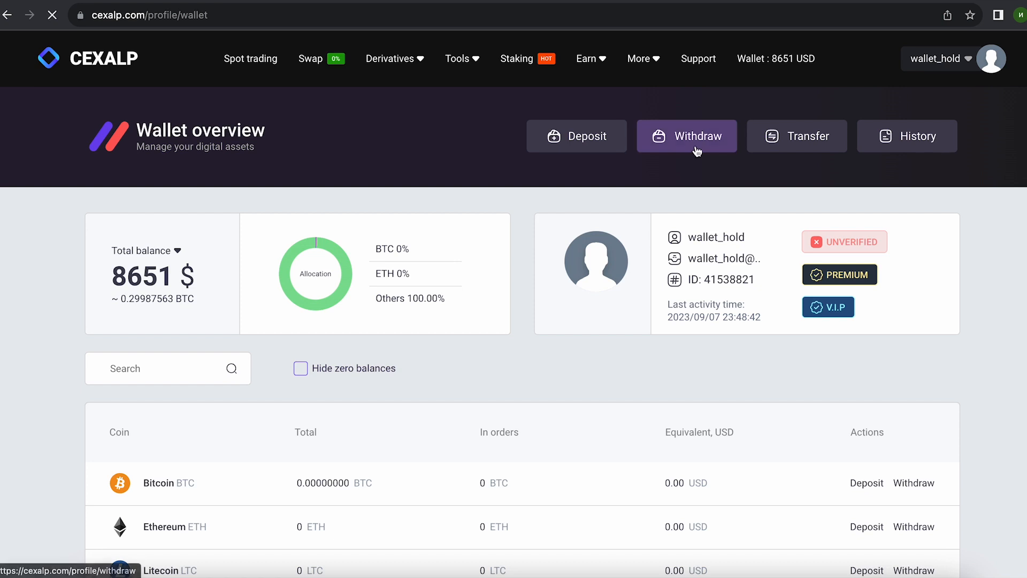
click(687, 136)
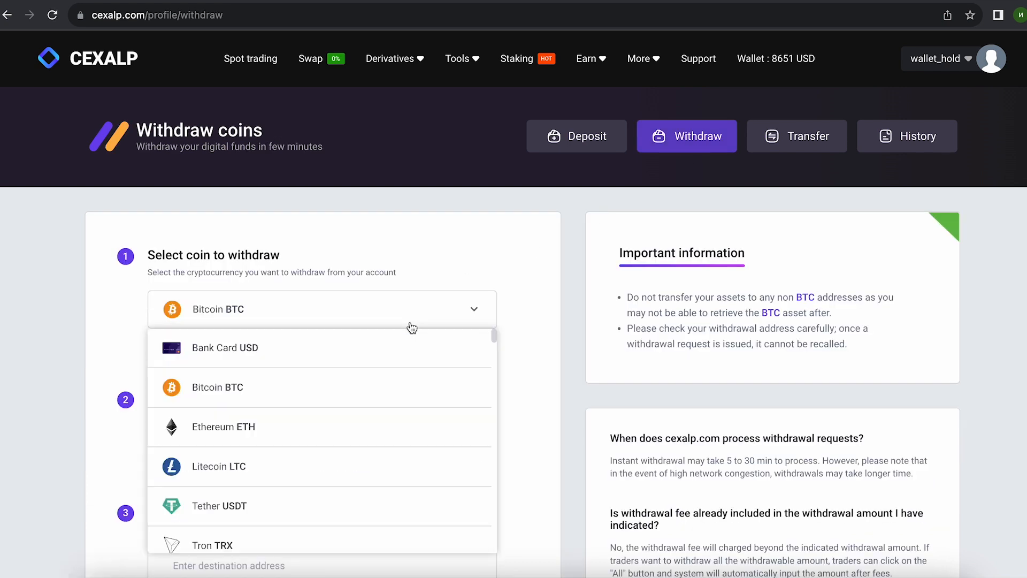
click(220, 506)
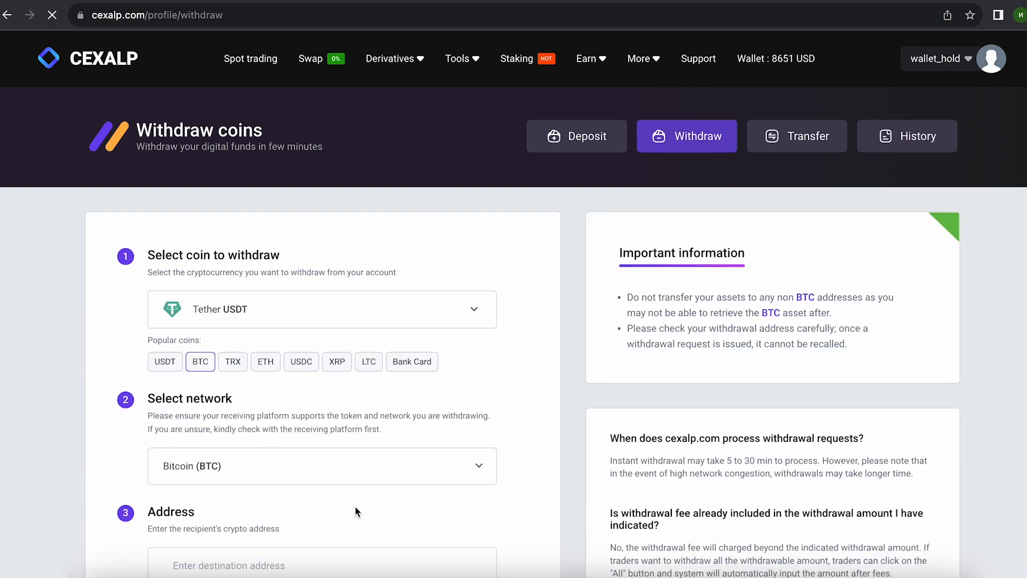
click(165, 362)
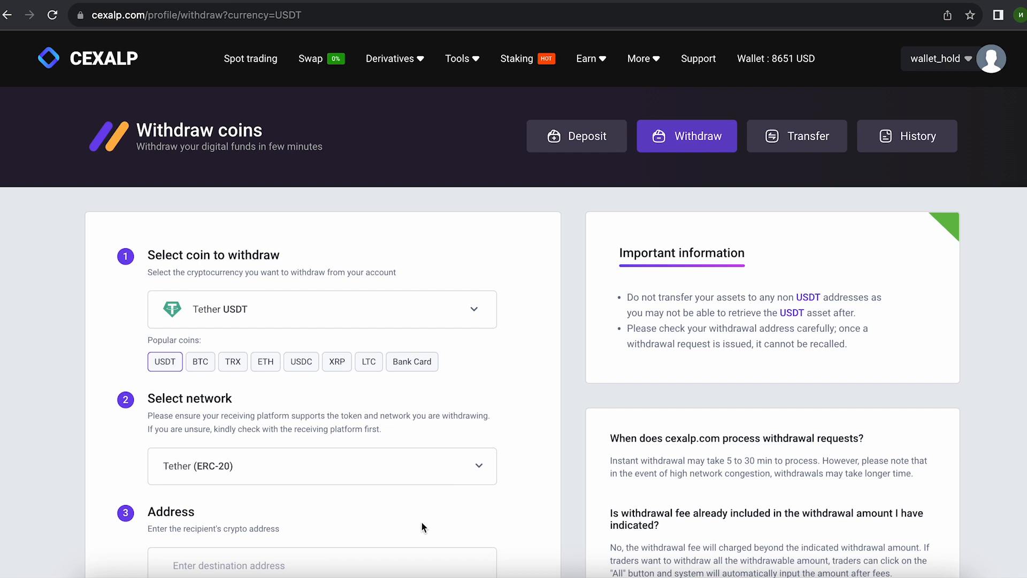
scroll(down, 3)
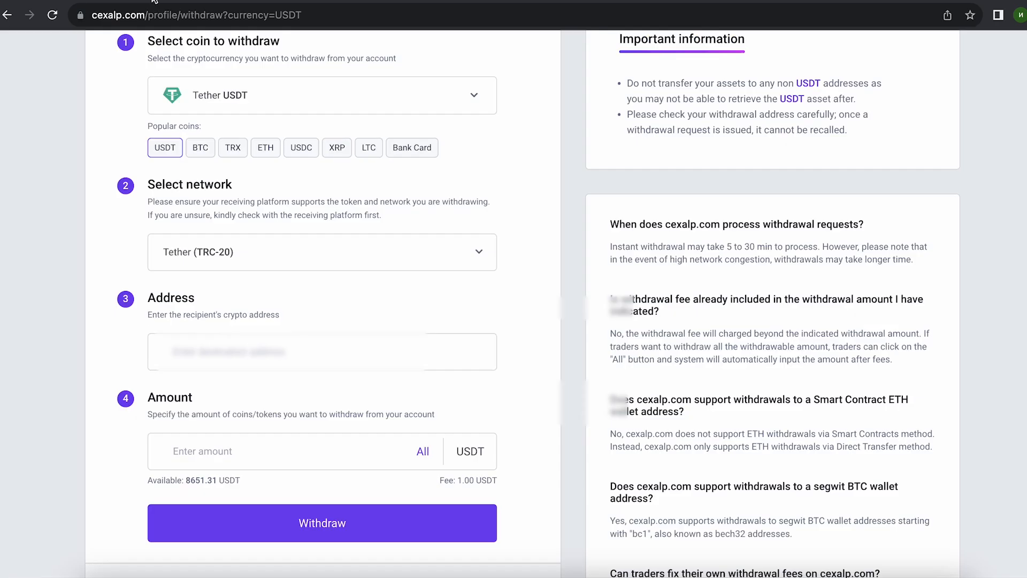
Step: Withdraw all 8651.31 USDT to the pasted TRC-20 address and close the success confirmation
click(322, 351)
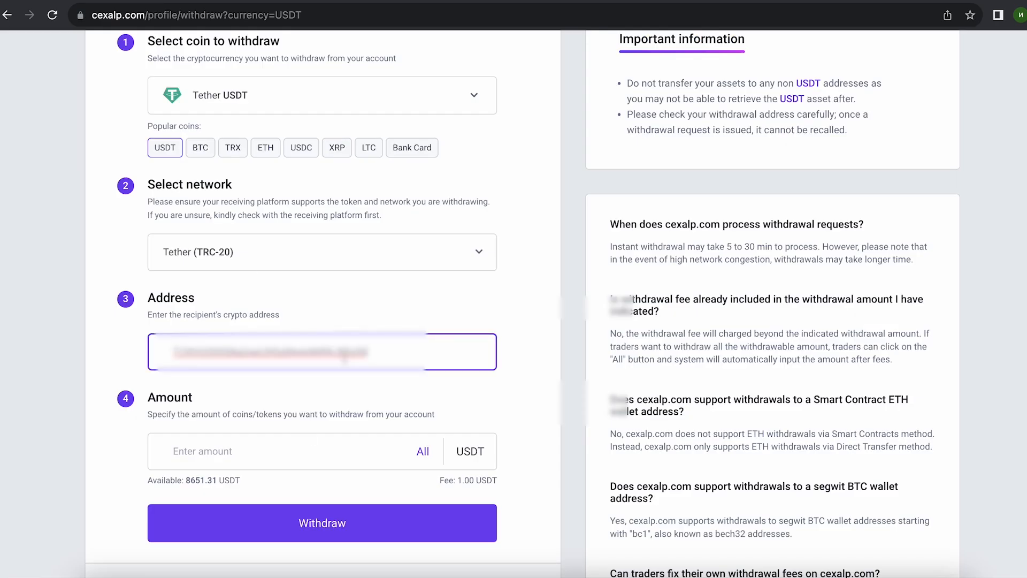
click(422, 451)
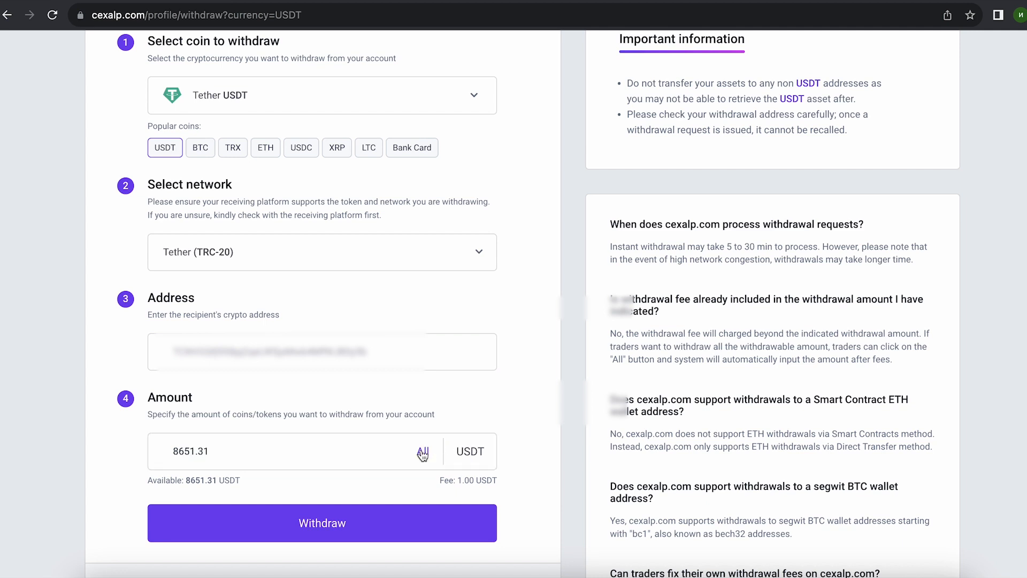
click(323, 524)
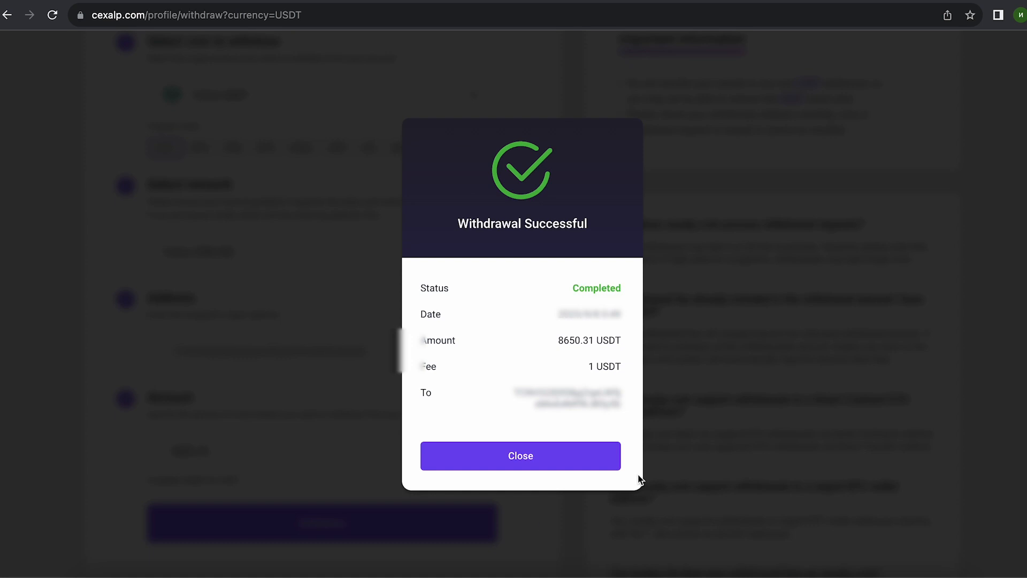
click(520, 455)
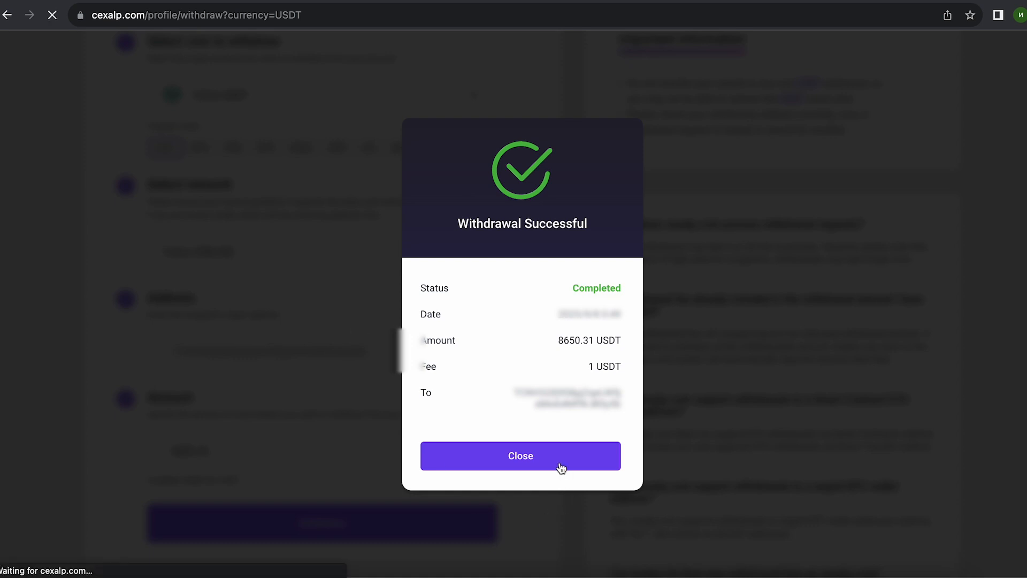
click(521, 456)
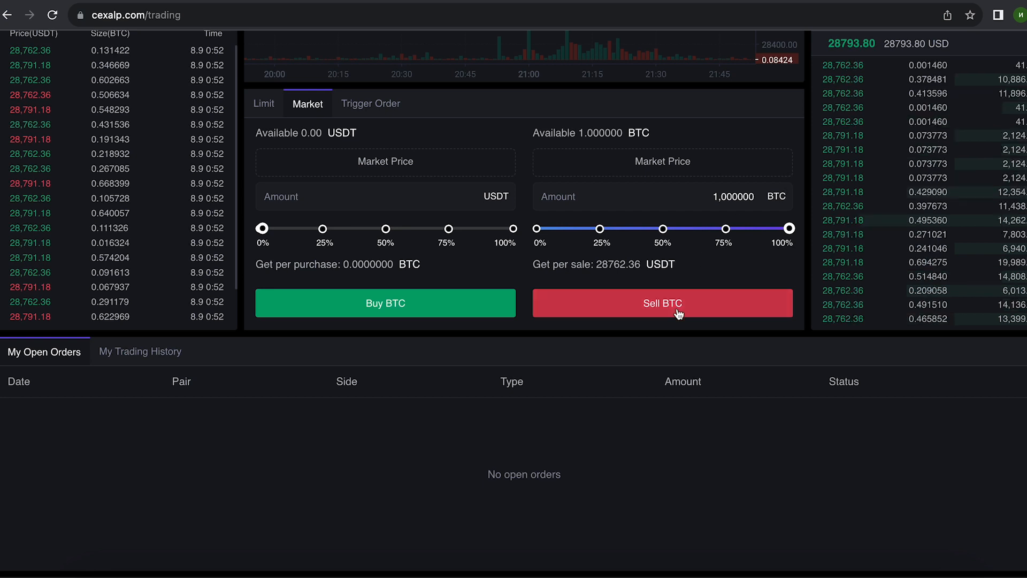
Step: Market-sell 1 BTC and withdraw all 28793.80 USDT via TRC-20, closing the confirmation
click(663, 303)
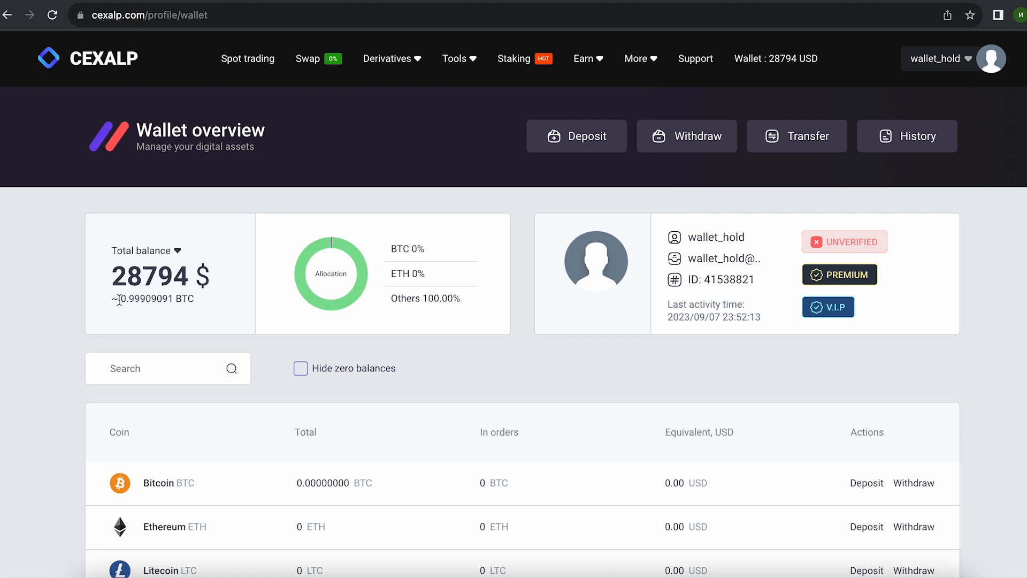
click(687, 136)
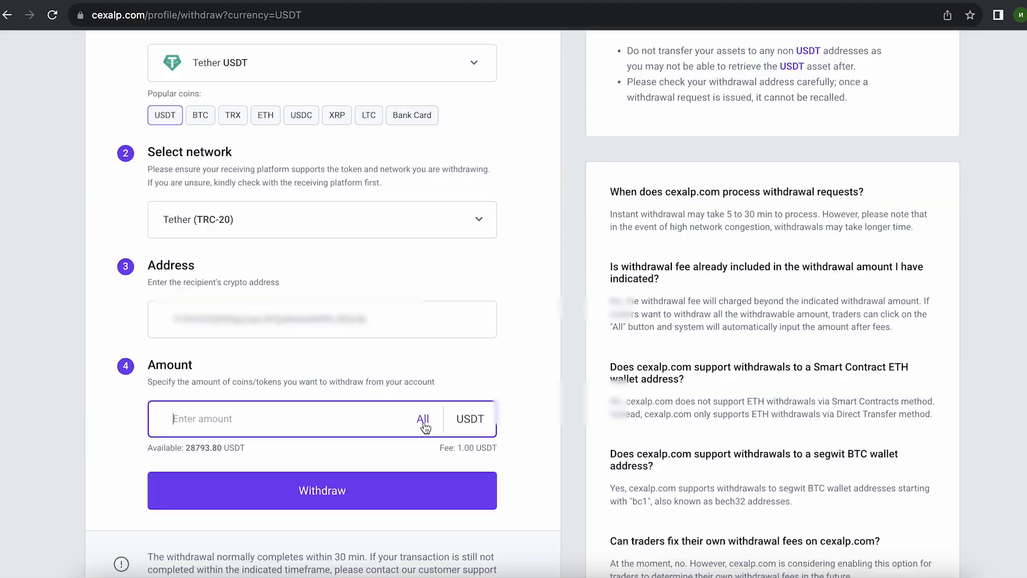
click(422, 419)
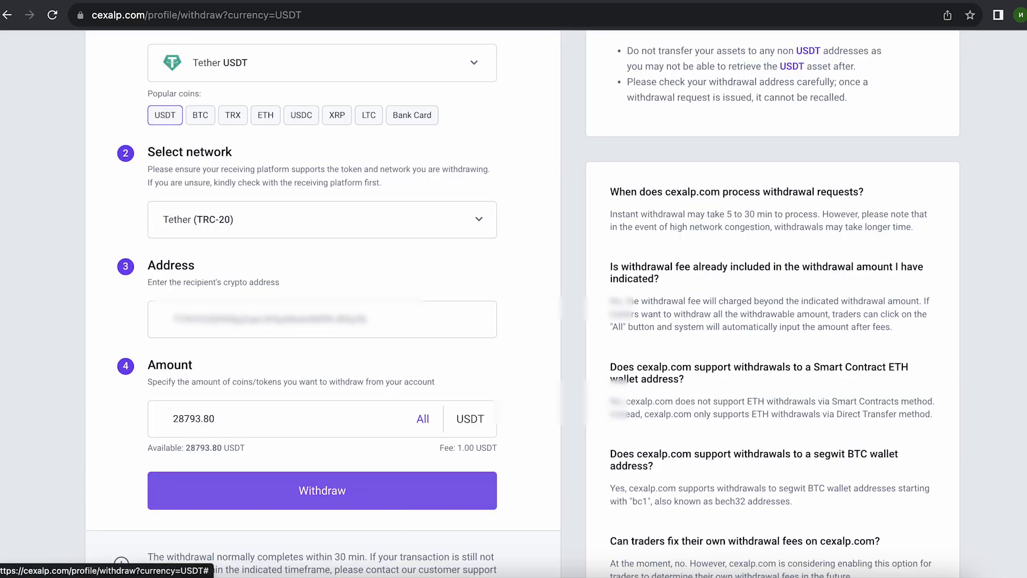
click(321, 490)
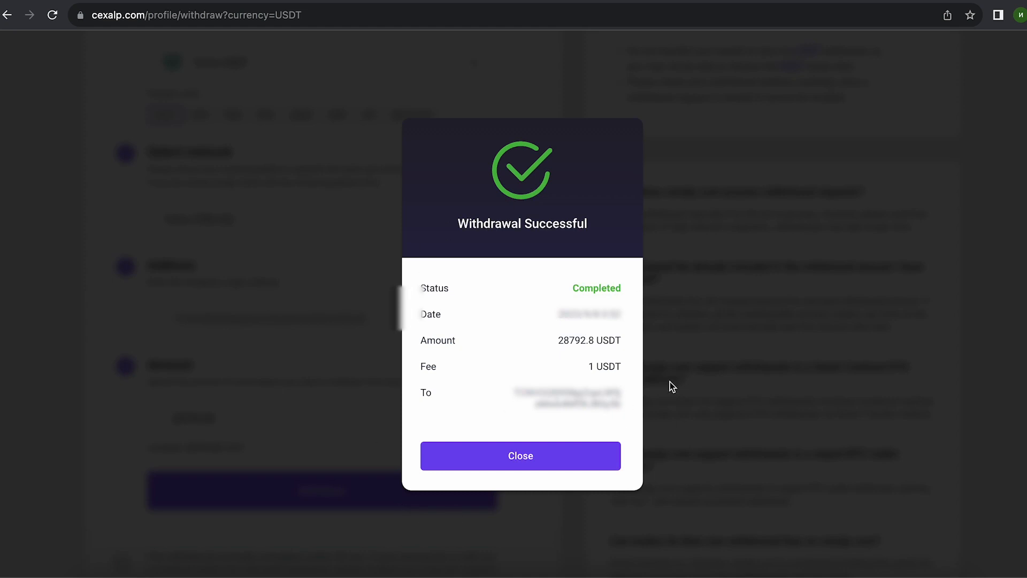
click(521, 456)
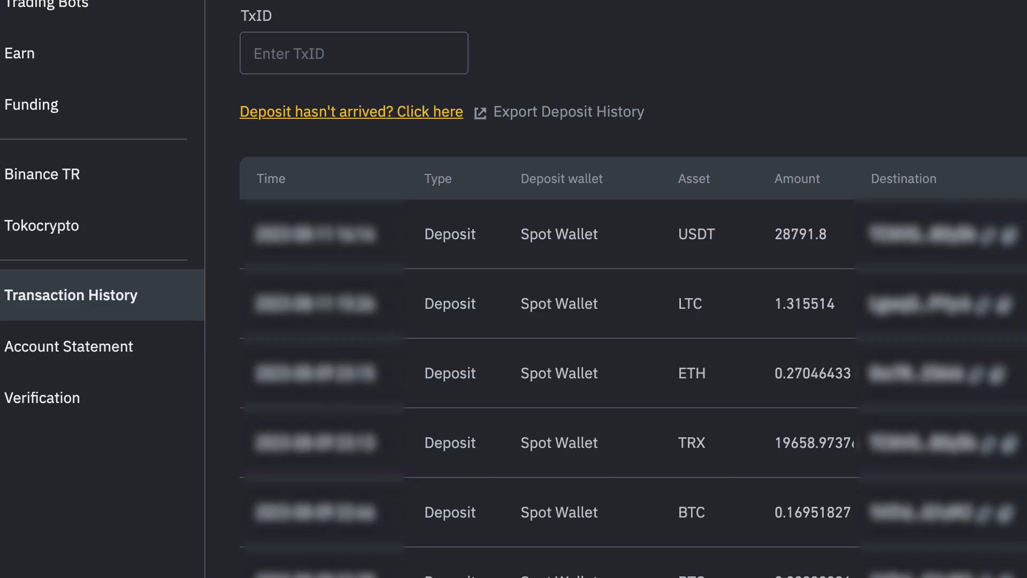